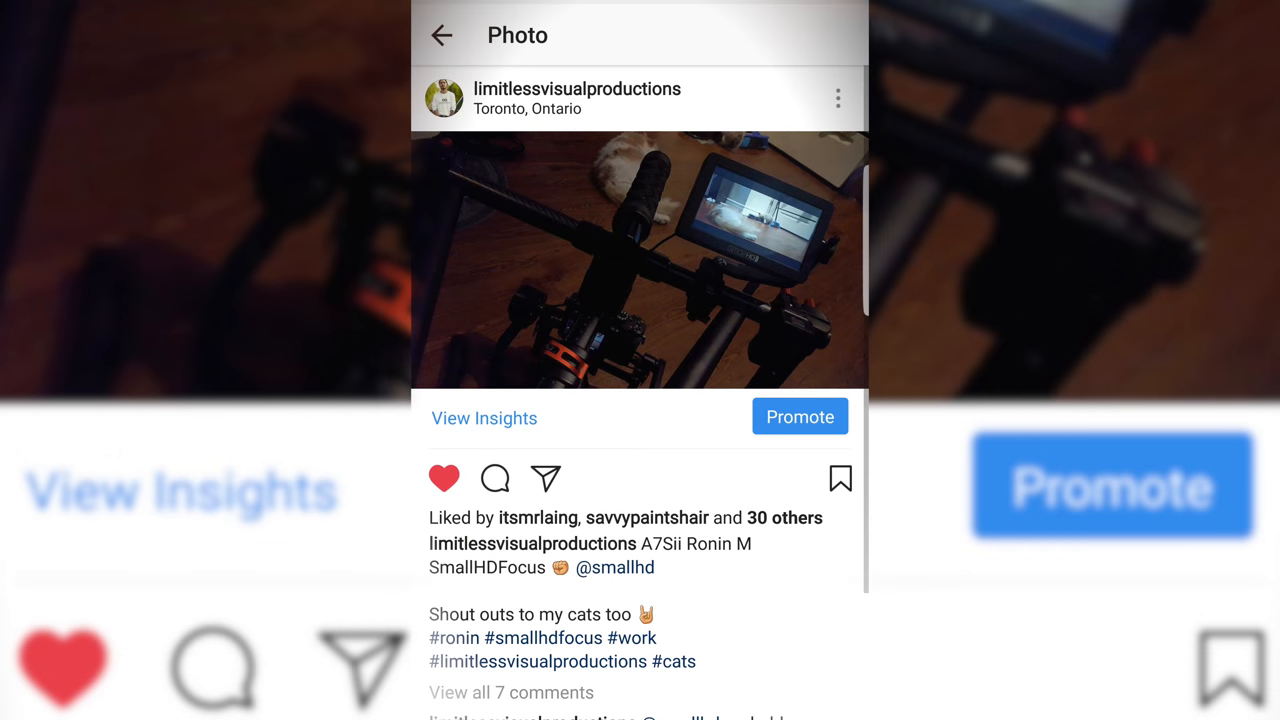
Open all 7 comments on the Ronin gimbal rig post, showing the tilt arm replies.
{"action": "left_click", "coordinate": [503, 692]}
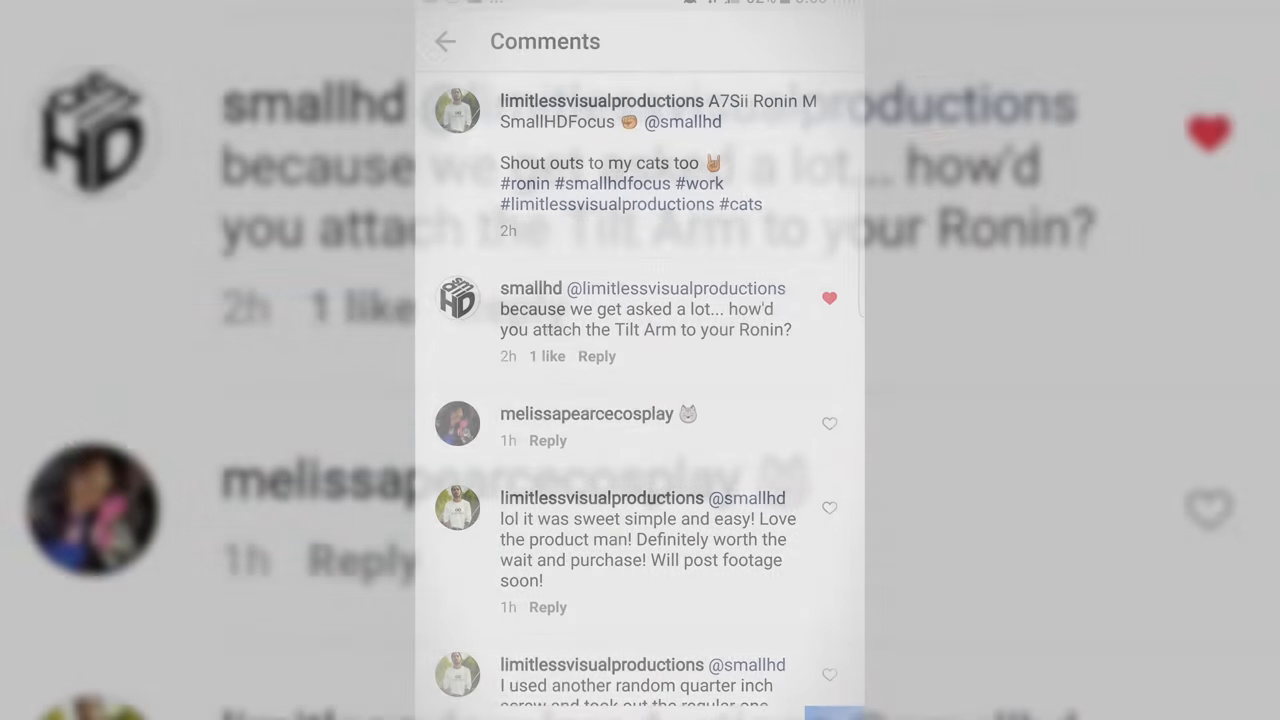